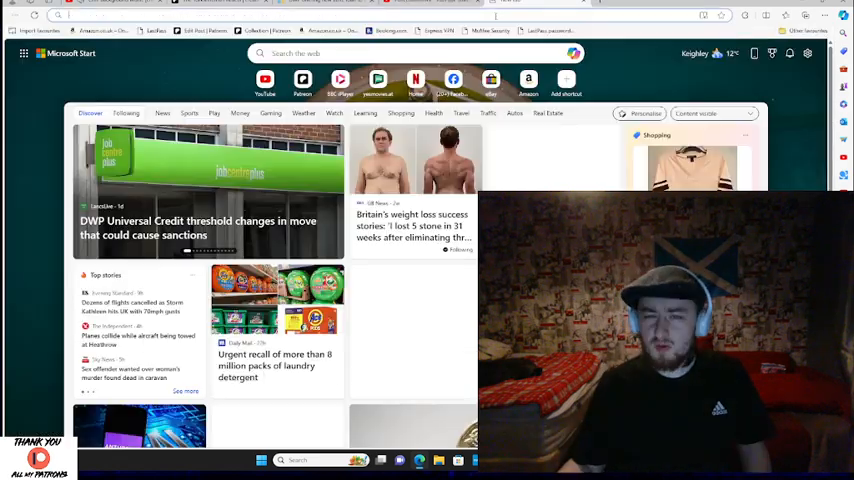
# Step: Enter 'faulty towers' while bringing up the YouTube Studio post comments page
pyautogui.write('faulty towers')
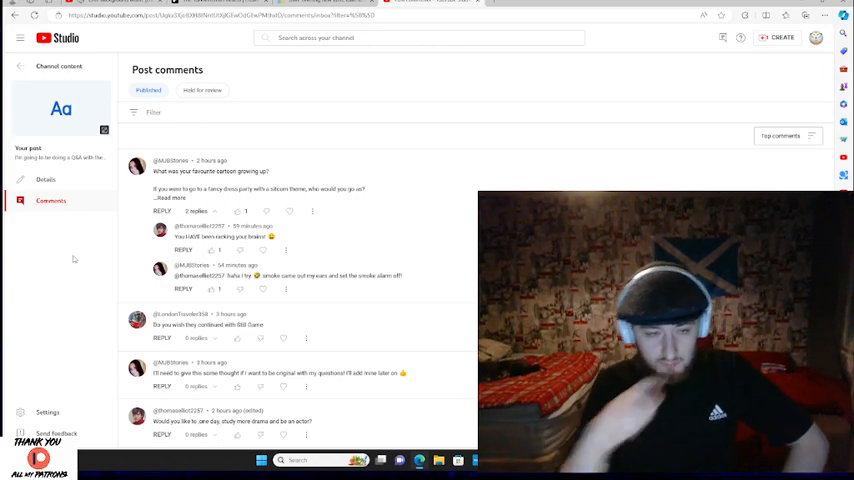
# Step: Leave the YouTube Studio comments for a new tab showing the Microsoft Start feed
pyautogui.click(164, 196)
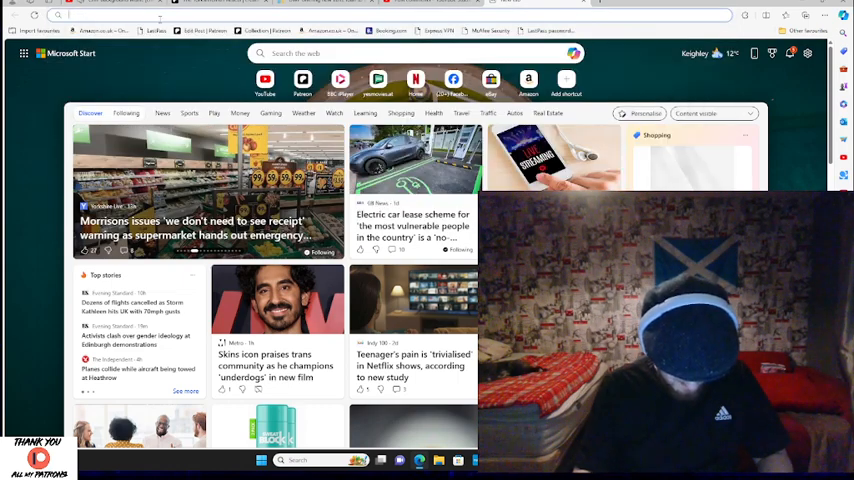
# Step: Search Bing for the I Am Legend 2007 cast from the Edge address bar
pyautogui.write('dame')
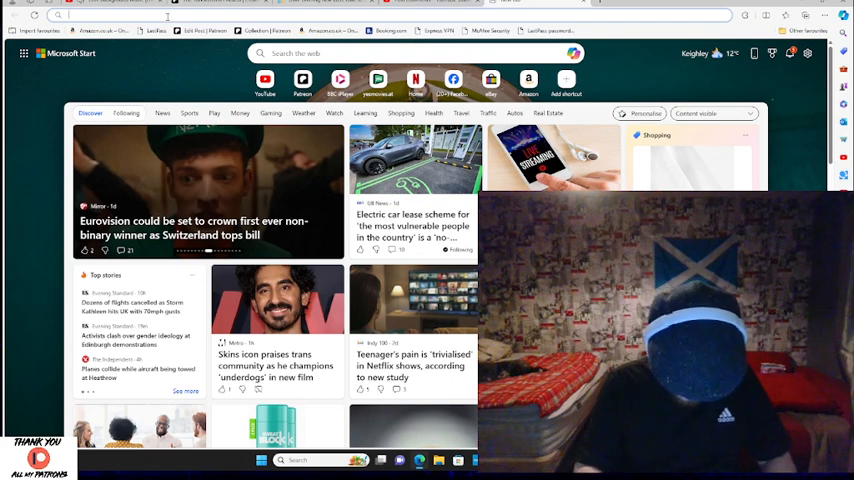
pyautogui.write('i am legend 2007 cast')
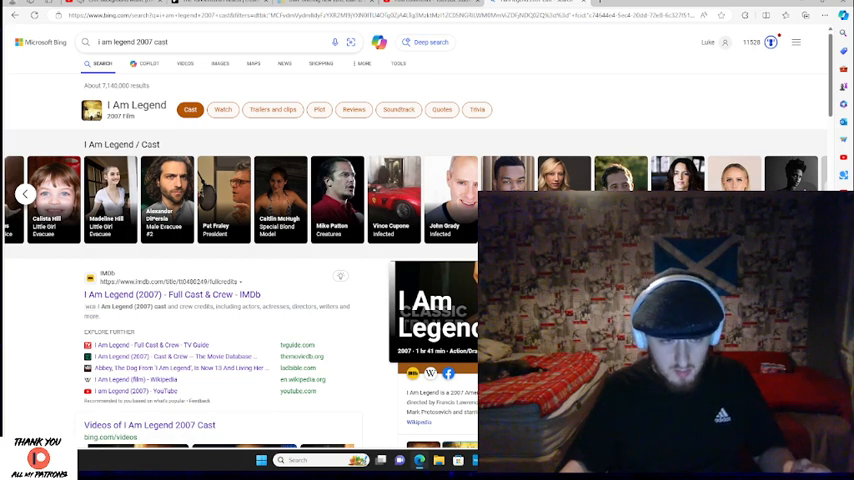
# Step: Refine the I Am Legend query with Dr Krippin to find her fan wiki entry
pyautogui.click(24, 194)
pyautogui.write('dr ne')
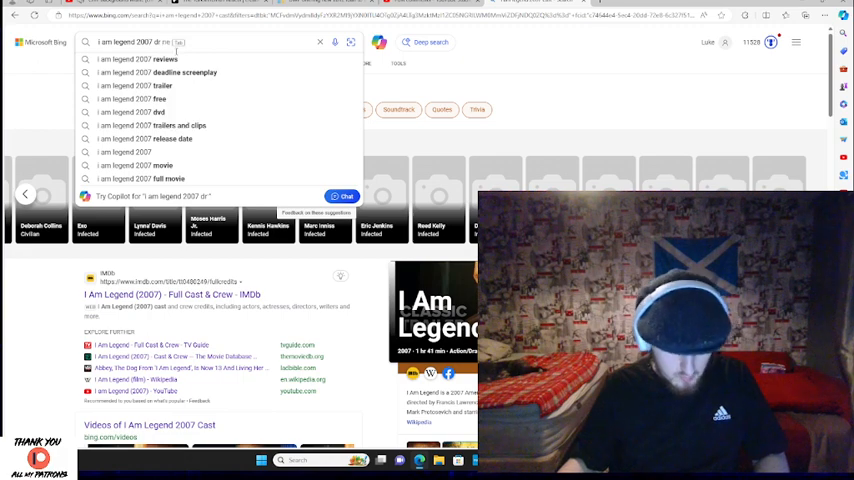
pyautogui.write('krippi')
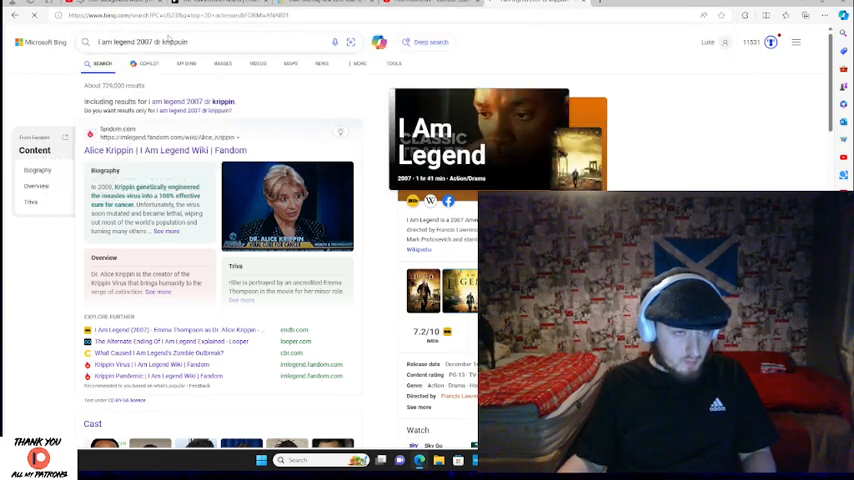
# Step: Search Bing for 'top 20 actresses' and reach IMDb's 100 best actors and actresses list
pyautogui.write('top 20 actresses')
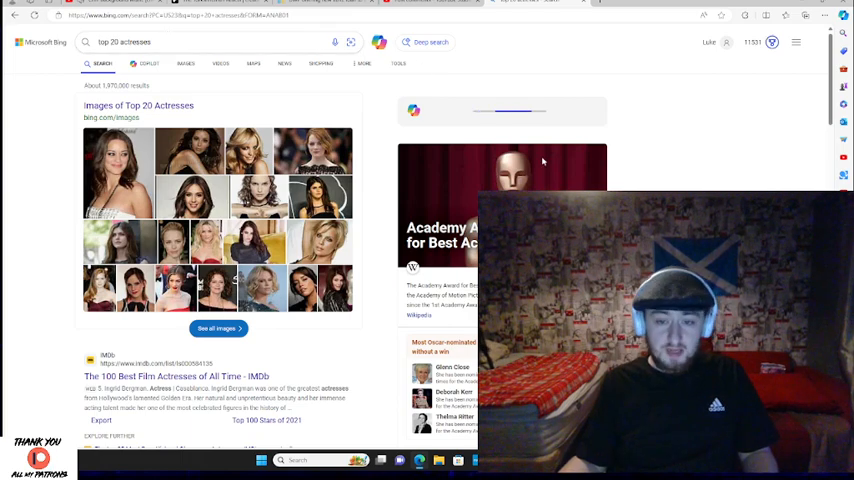
pyautogui.scroll(-3)
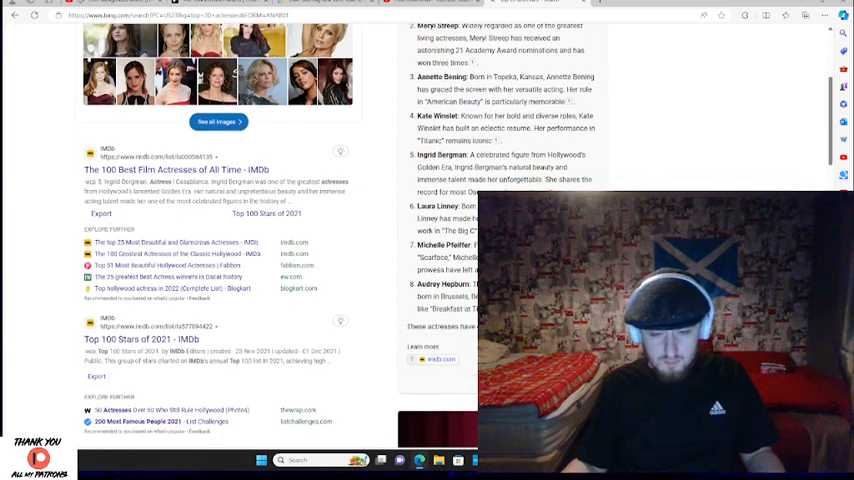
pyautogui.scroll(3)
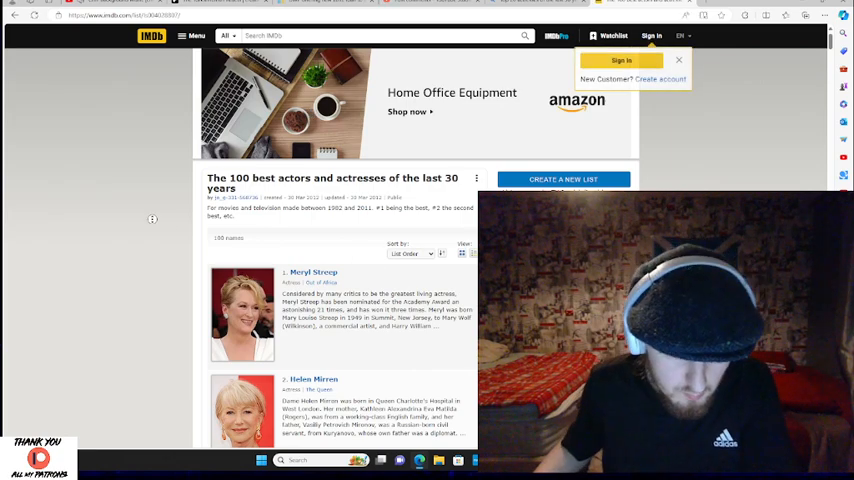
pyautogui.scroll(-3)
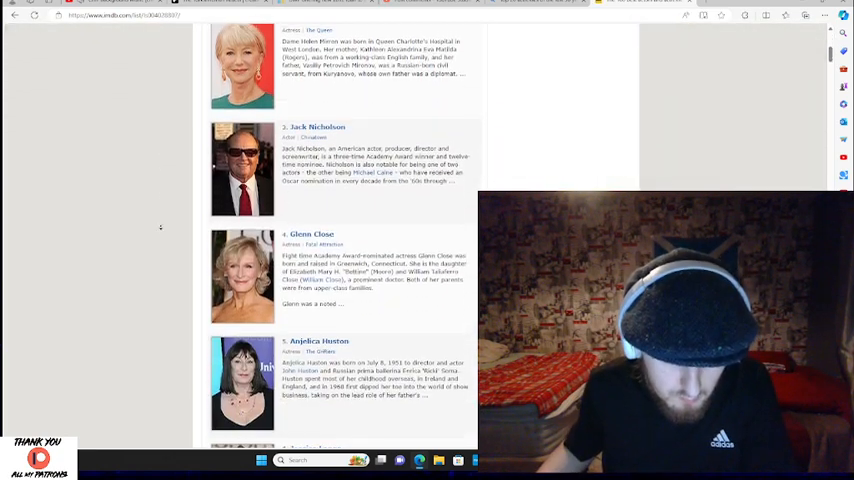
pyautogui.scroll(3)
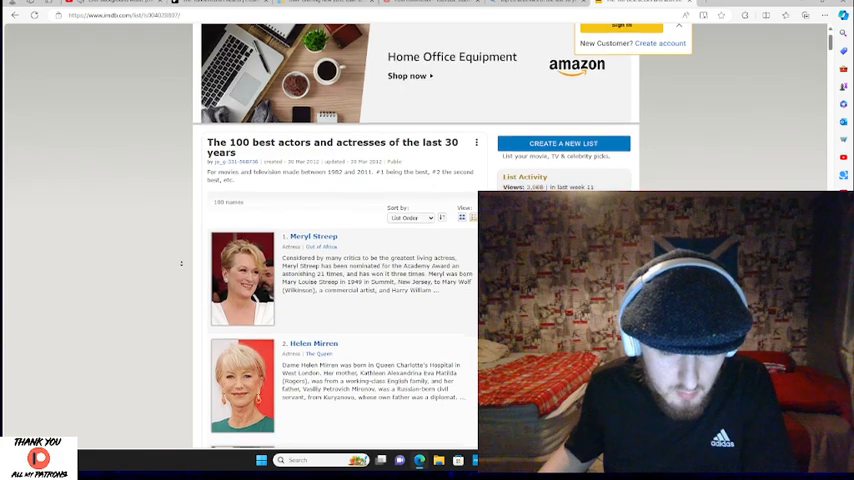
pyautogui.scroll(-3)
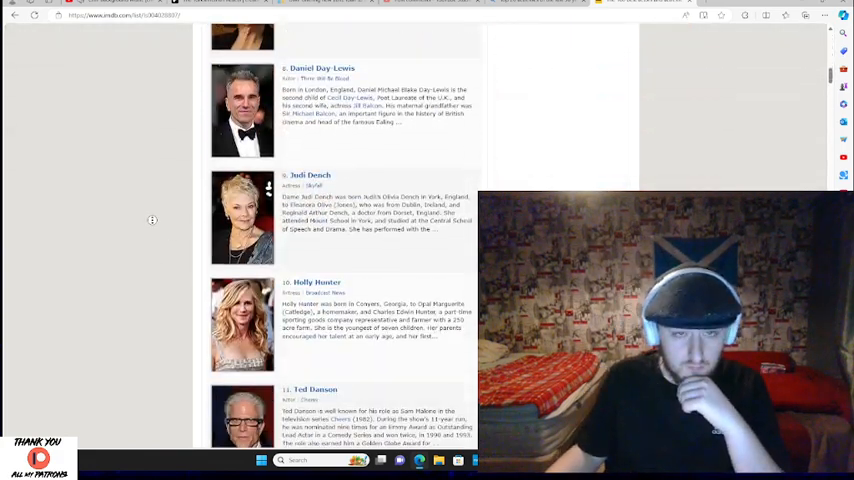
pyautogui.scroll(-3)
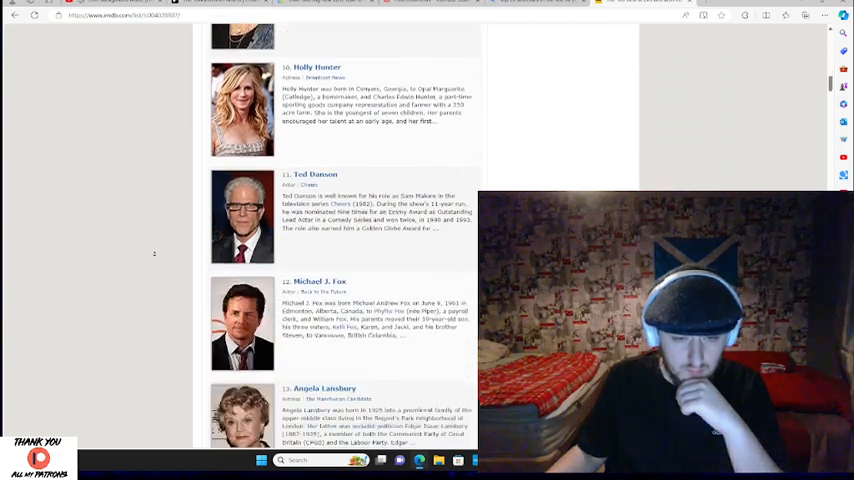
pyautogui.scroll(-3)
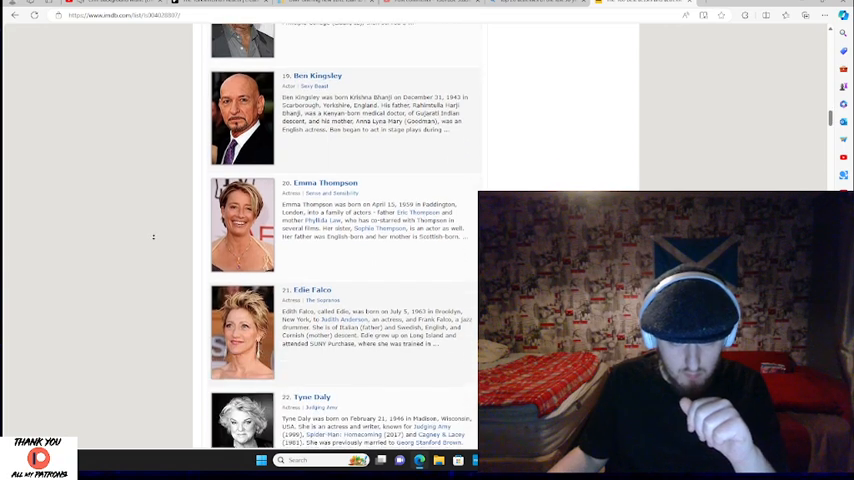
pyautogui.scroll(-3)
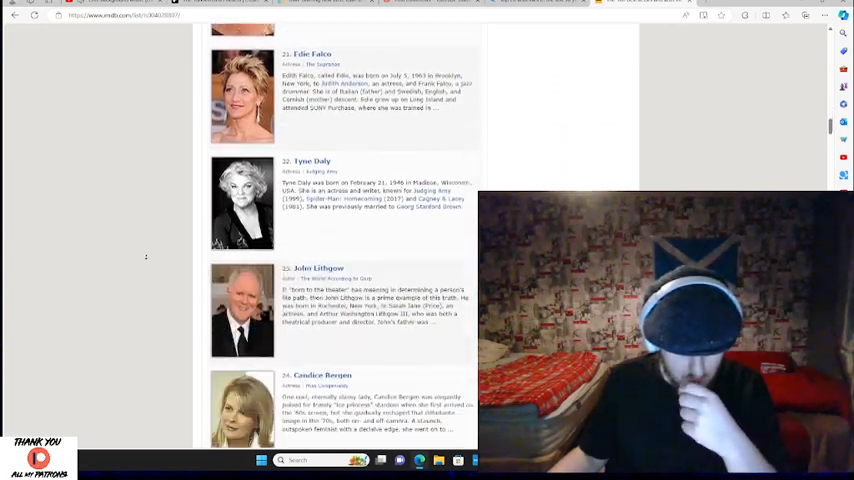
pyautogui.scroll(-3)
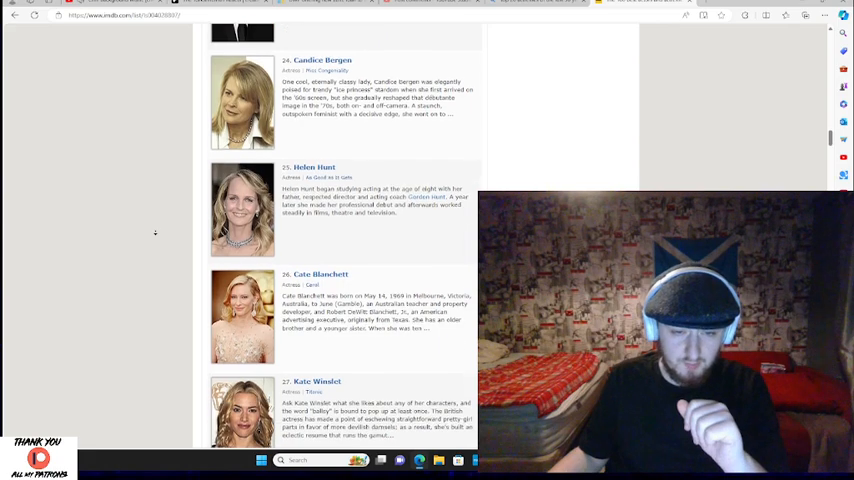
pyautogui.scroll(-3)
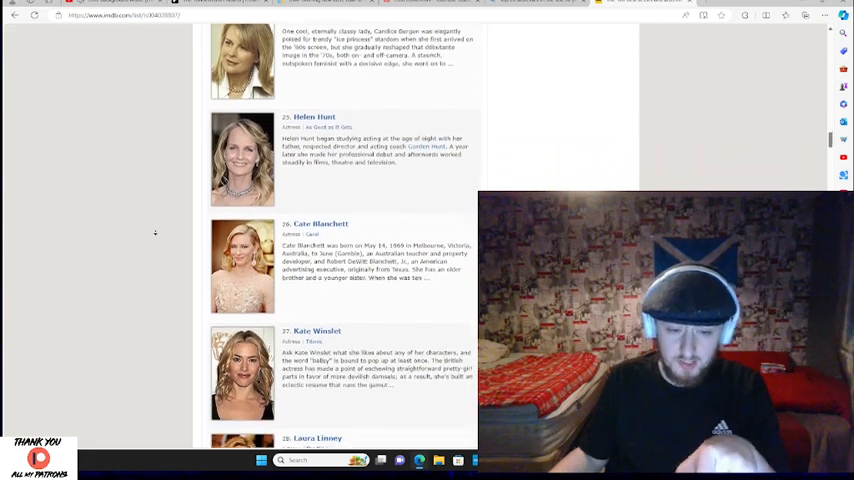
pyautogui.scroll(-3)
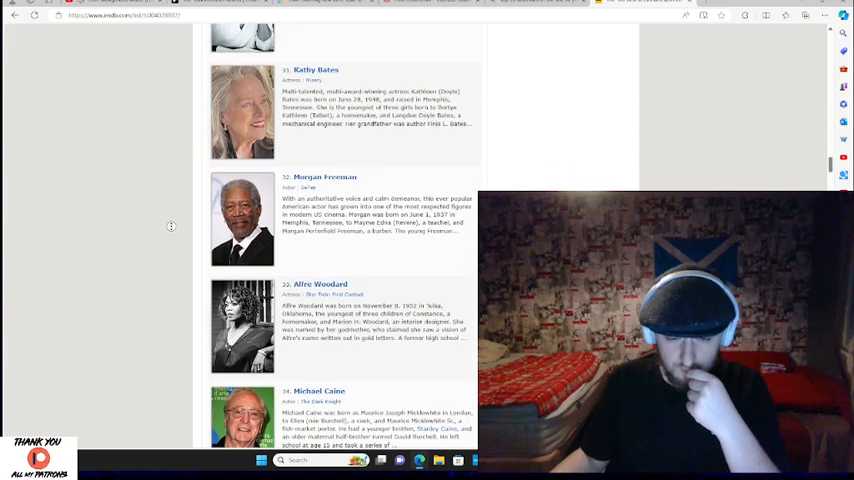
pyautogui.scroll(-3)
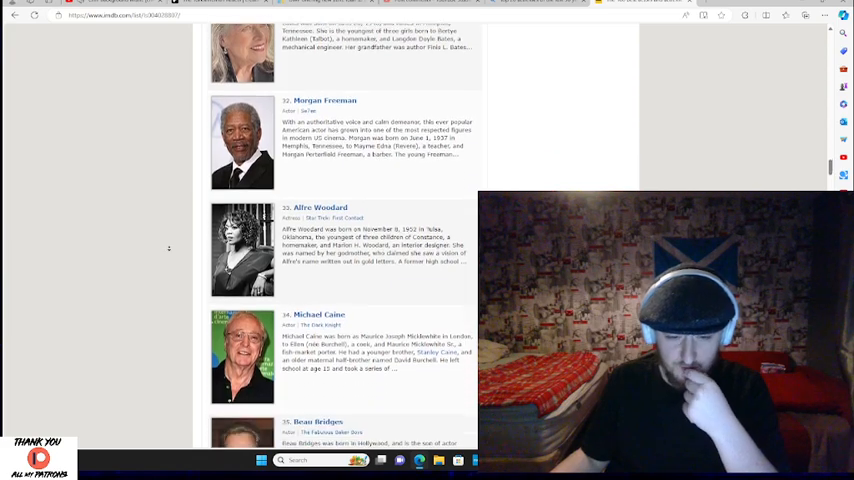
pyautogui.scroll(-3)
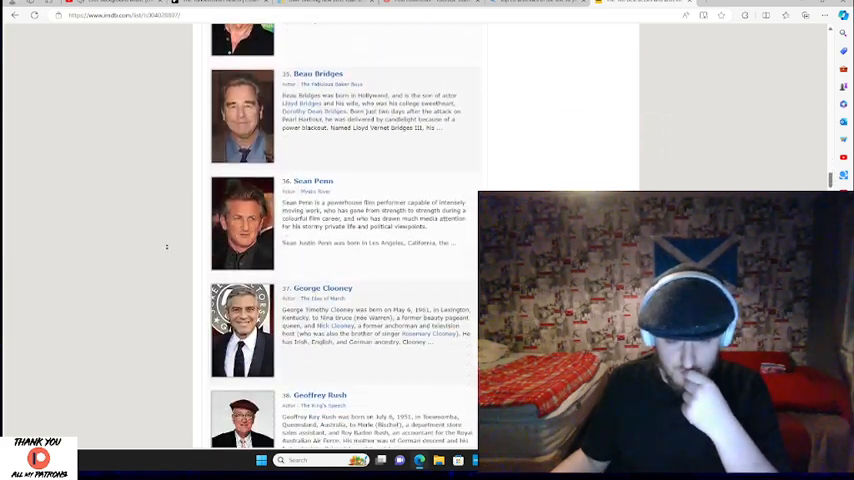
pyautogui.scroll(-3)
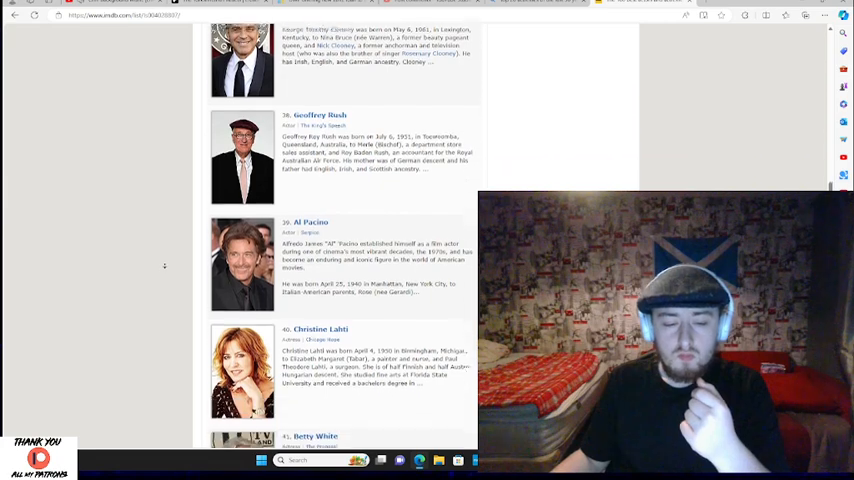
pyautogui.scroll(-3)
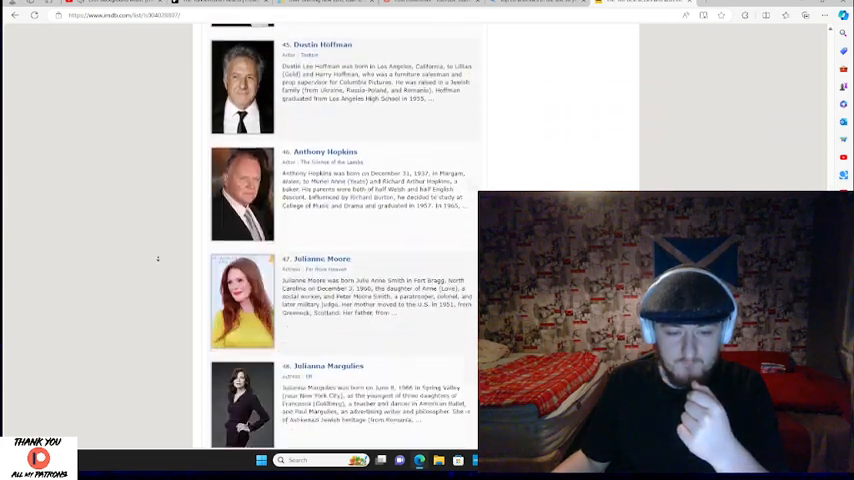
pyautogui.scroll(-3)
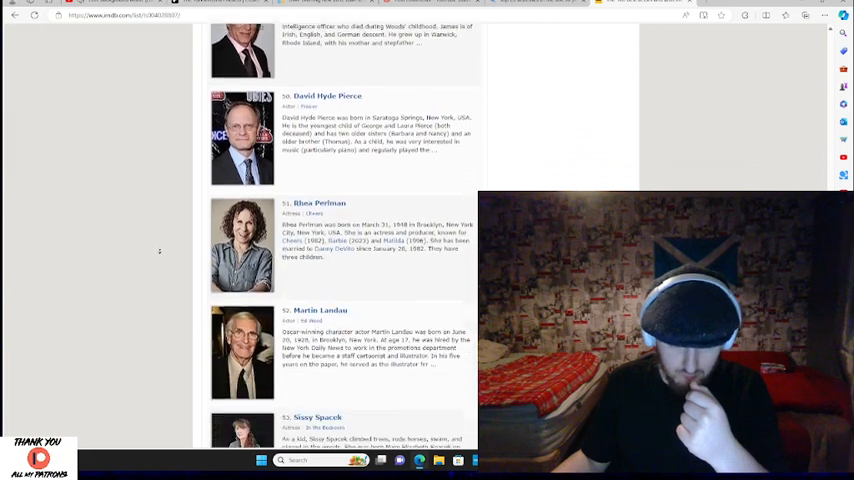
pyautogui.scroll(-3)
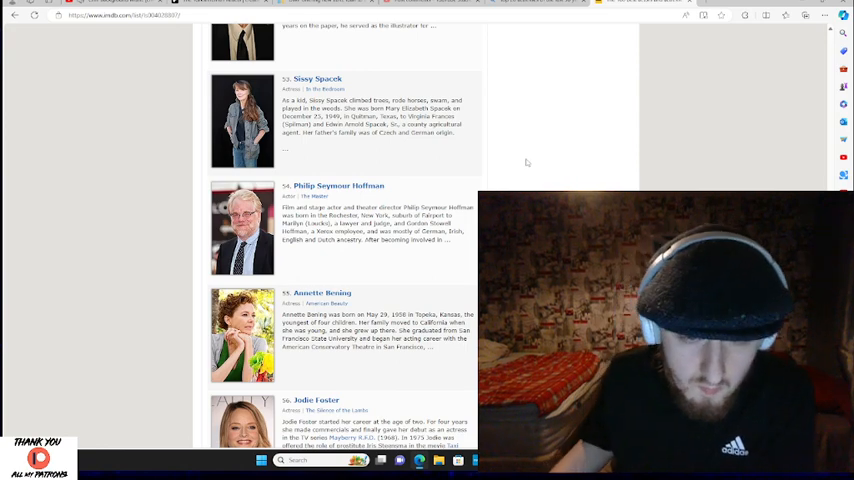
pyautogui.scroll(-3)
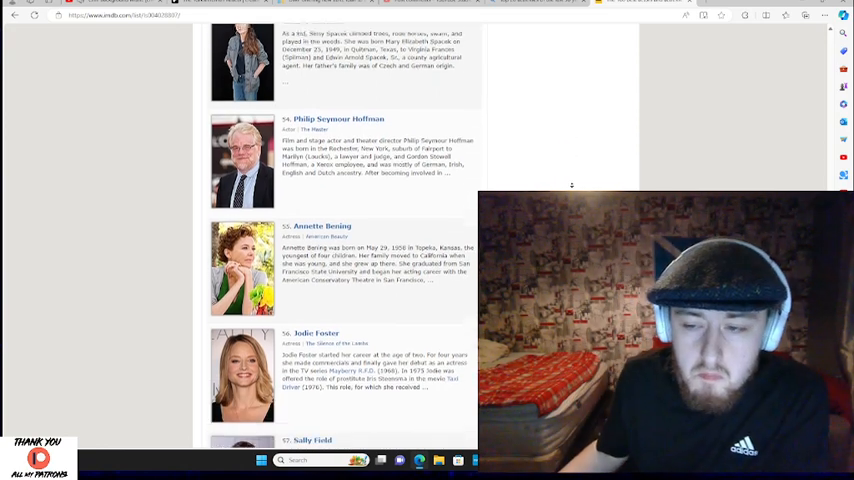
pyautogui.scroll(-3)
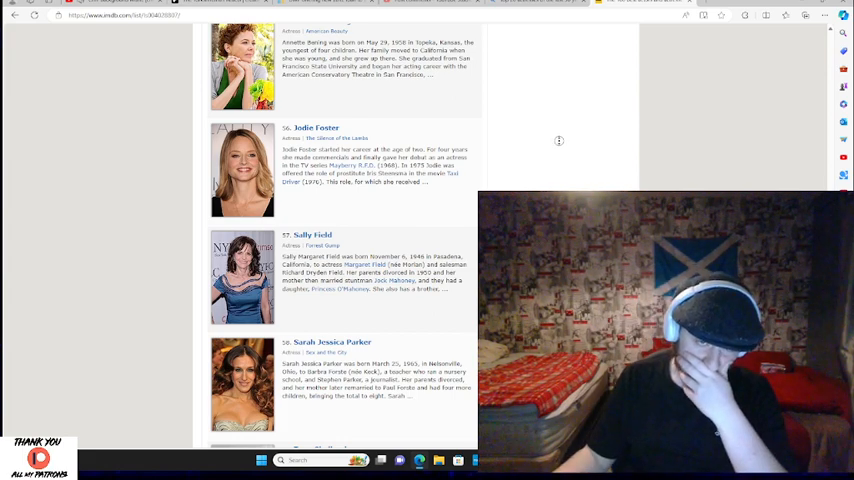
pyautogui.scroll(-3)
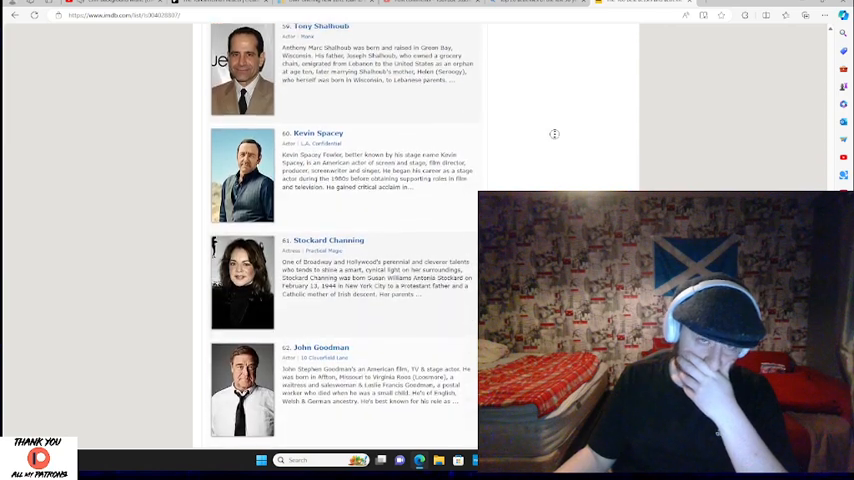
pyautogui.scroll(-3)
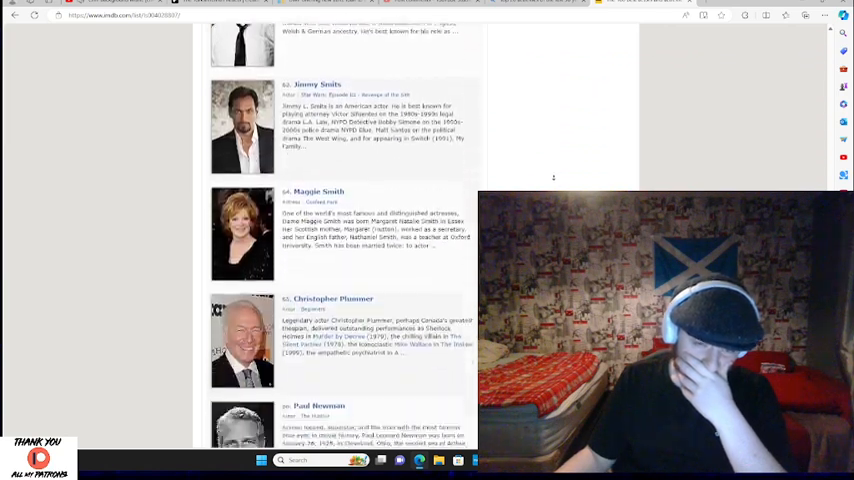
pyautogui.scroll(-3)
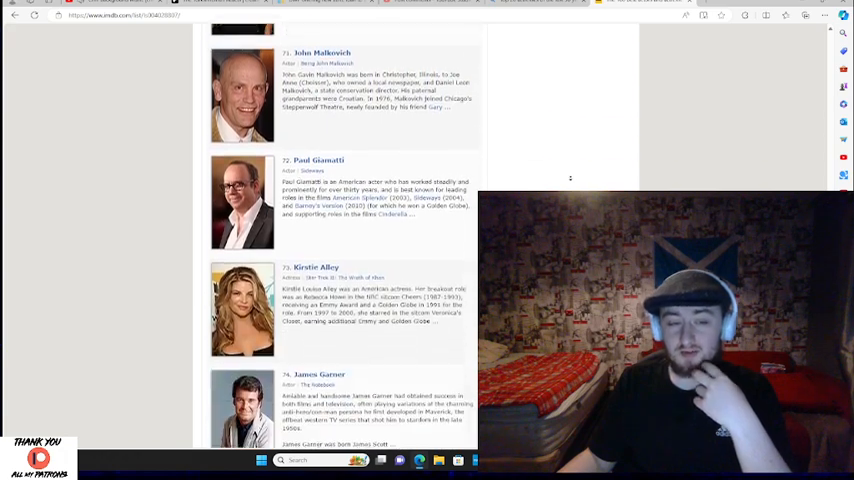
pyautogui.scroll(-3)
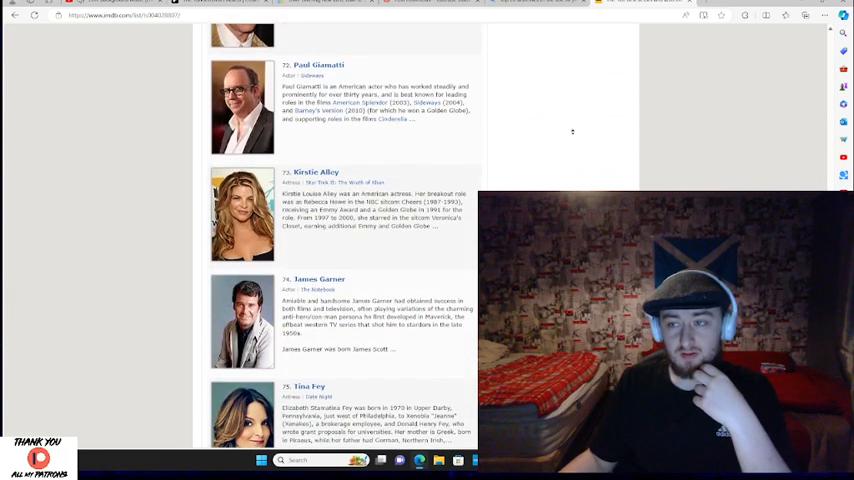
pyautogui.scroll(-3)
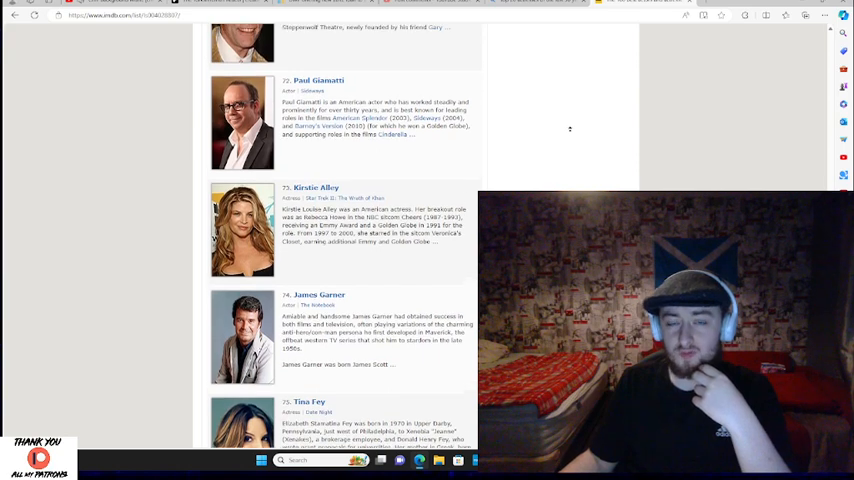
pyautogui.scroll(-3)
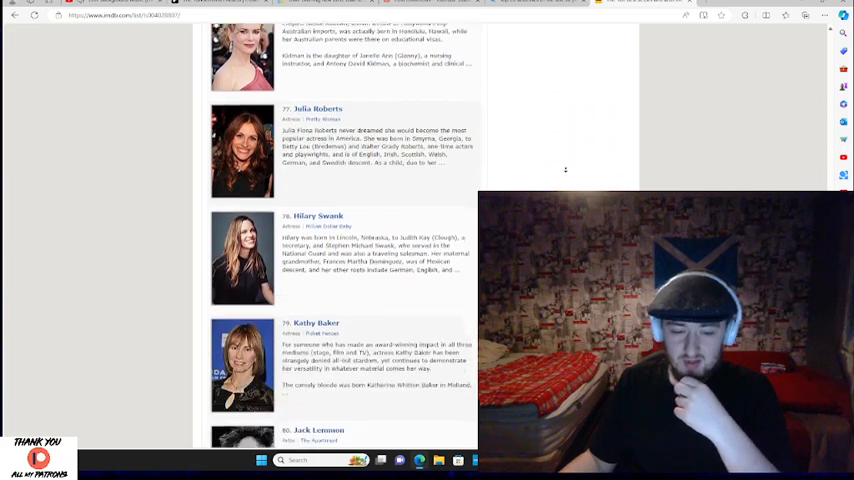
pyautogui.scroll(-3)
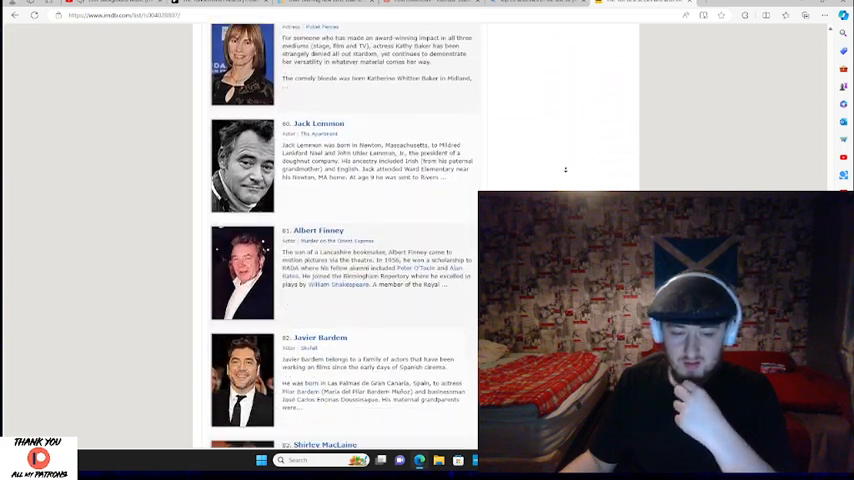
pyautogui.scroll(-3)
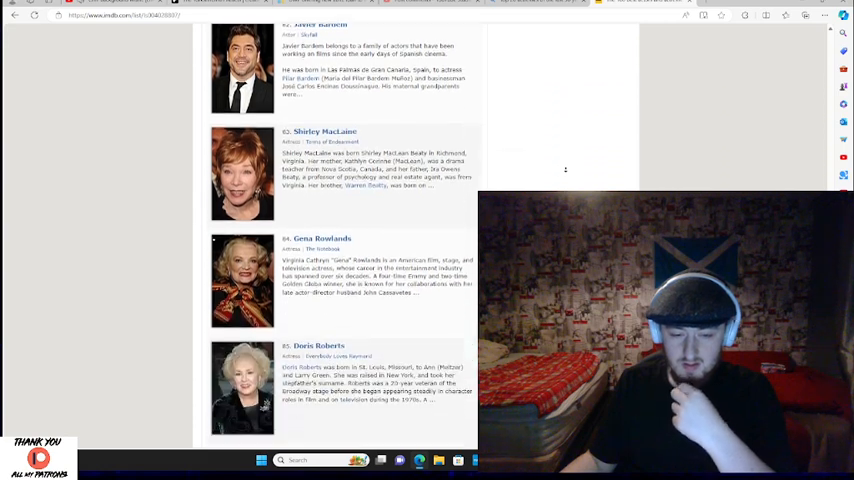
pyautogui.scroll(-3)
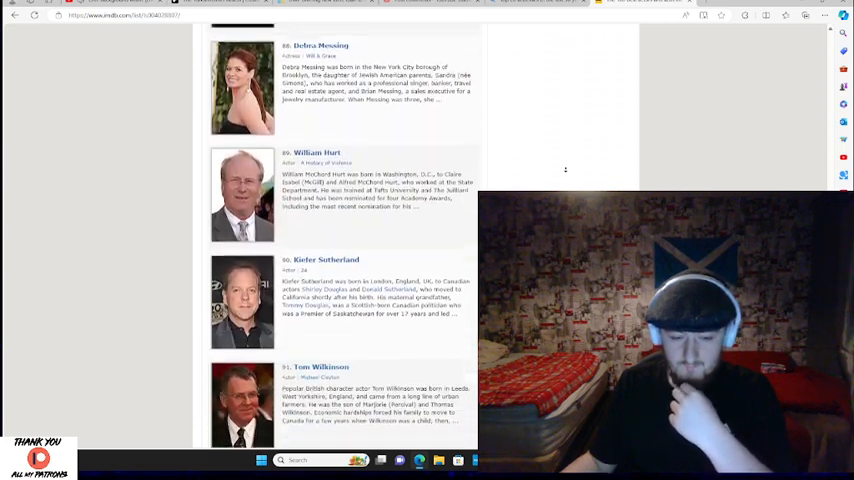
pyautogui.scroll(-3)
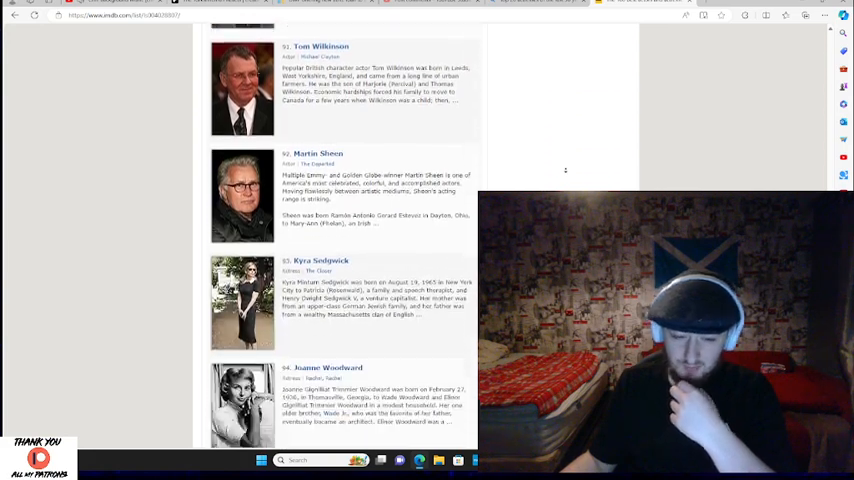
pyautogui.scroll(-3)
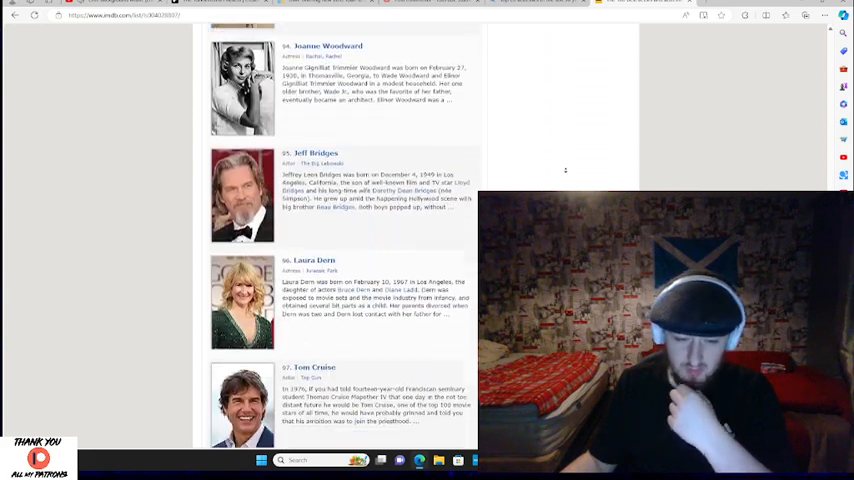
pyautogui.scroll(-3)
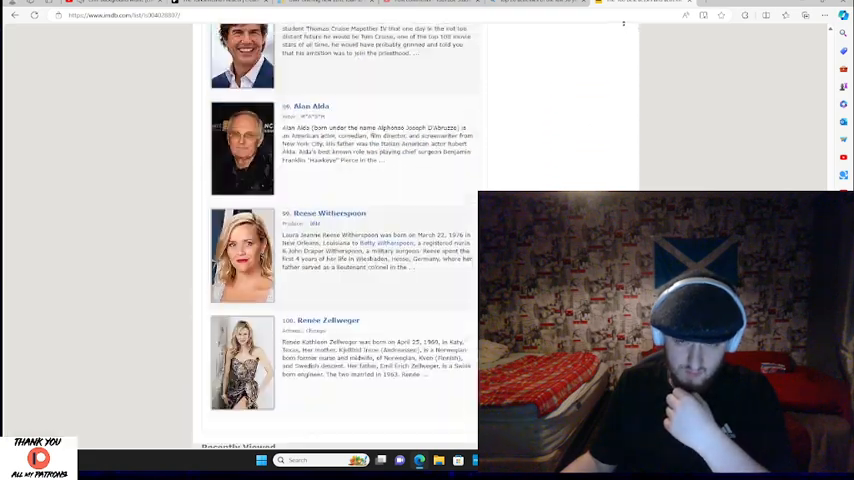
pyautogui.scroll(3)
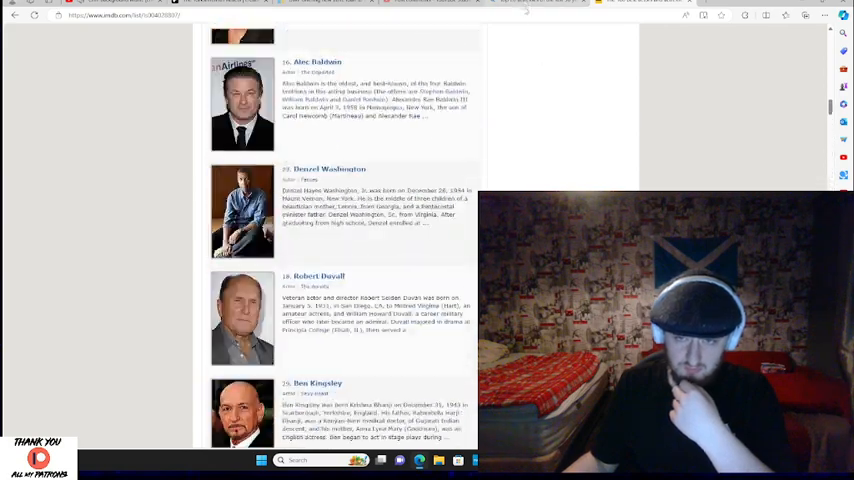
pyautogui.scroll(3)
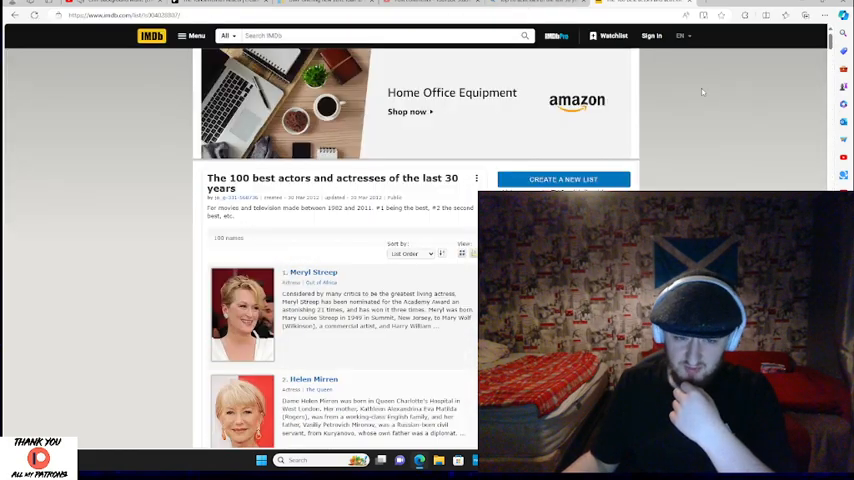
pyautogui.scroll(-3)
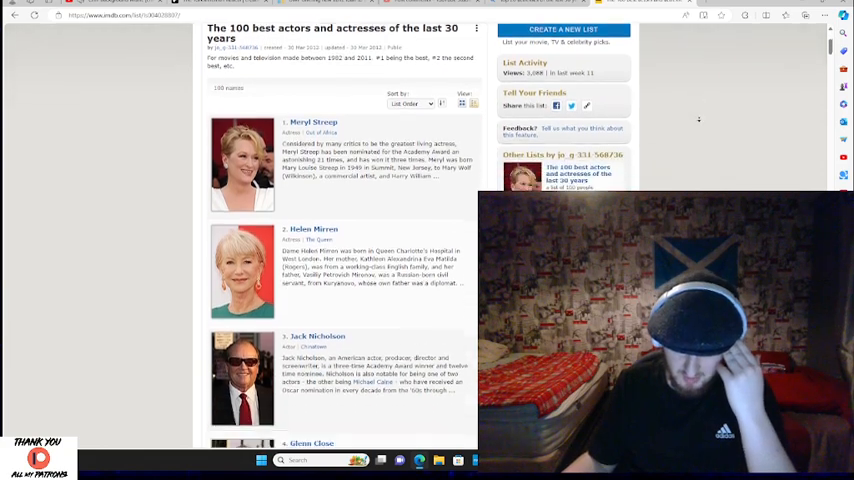
pyautogui.scroll(-3)
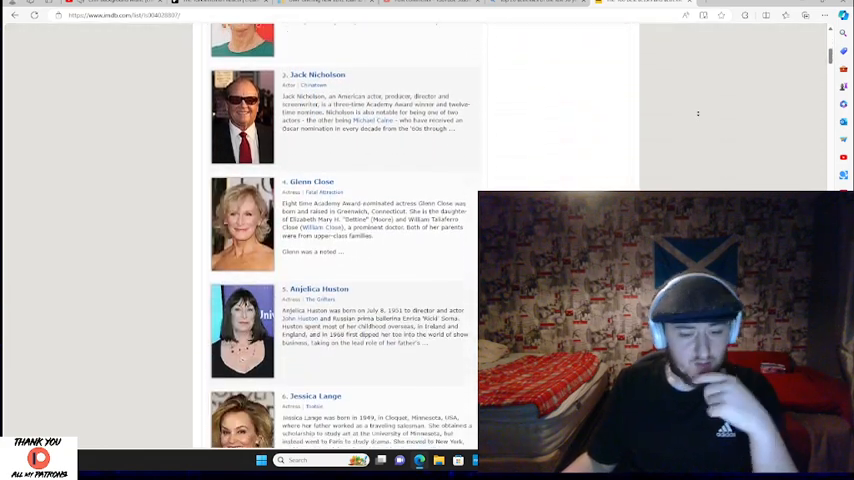
pyautogui.scroll(-3)
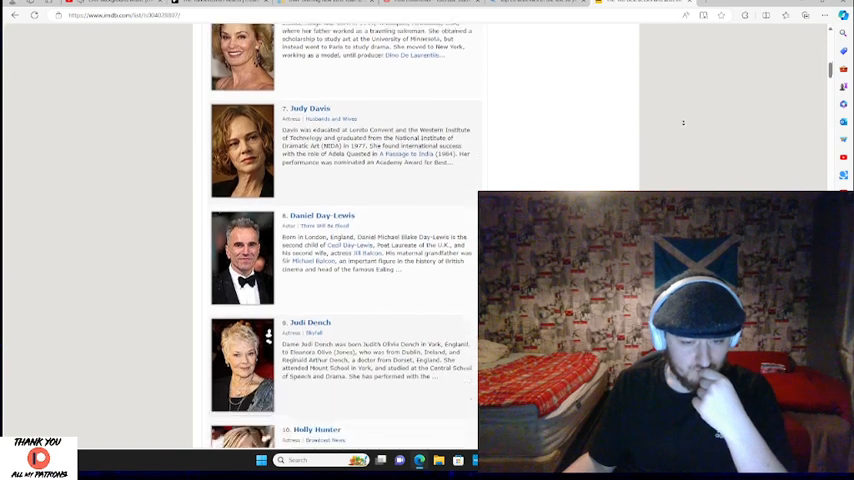
pyautogui.scroll(-3)
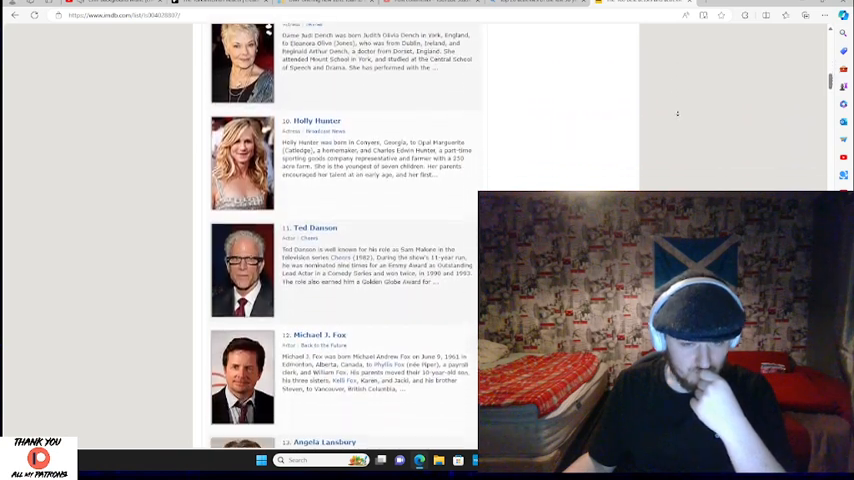
pyautogui.scroll(-3)
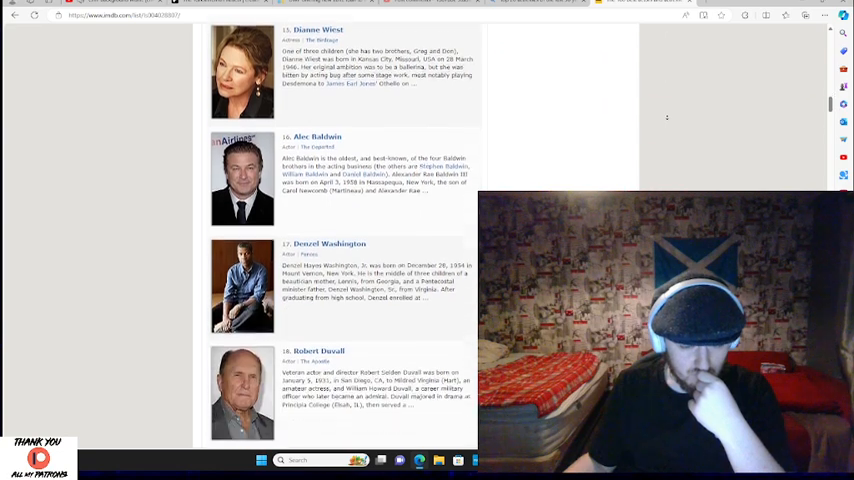
pyautogui.scroll(-3)
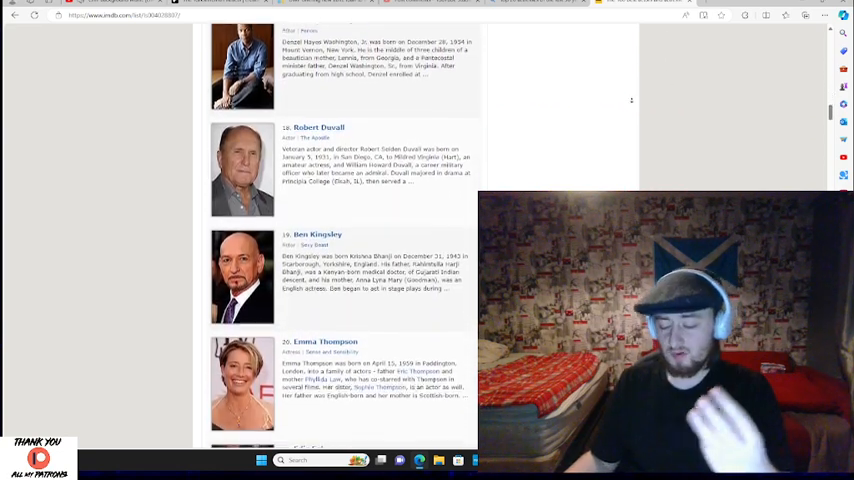
pyautogui.scroll(-3)
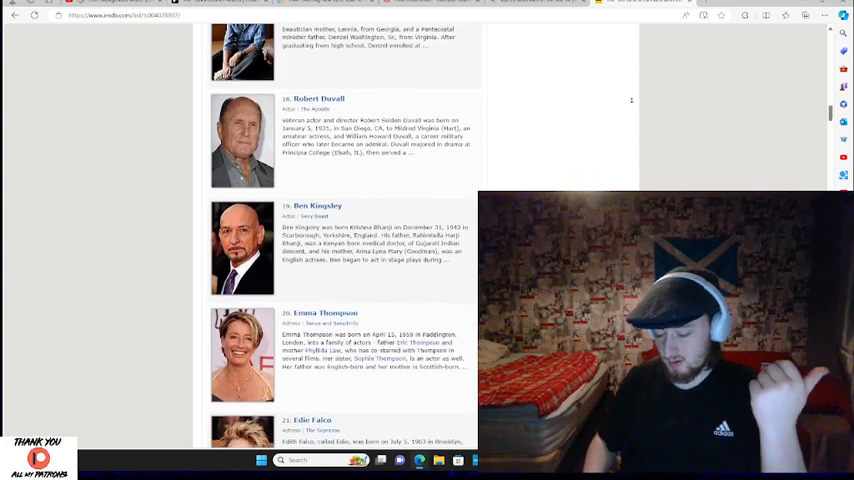
pyautogui.scroll(-3)
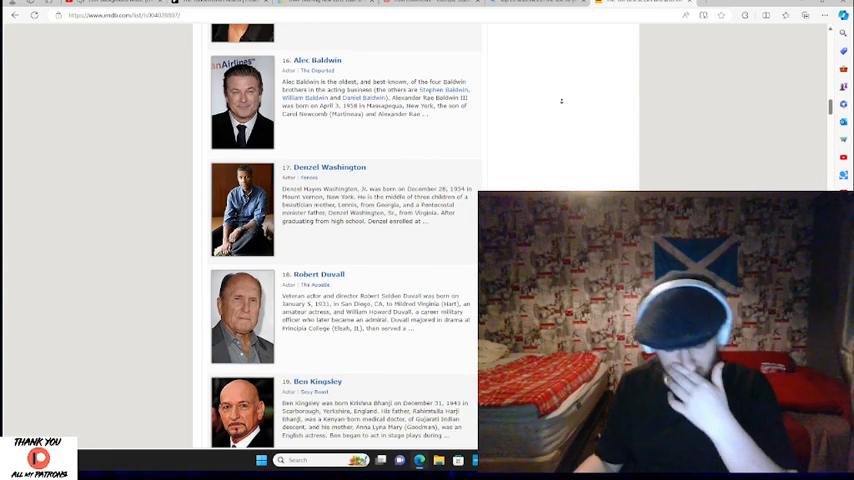
pyautogui.scroll(-3)
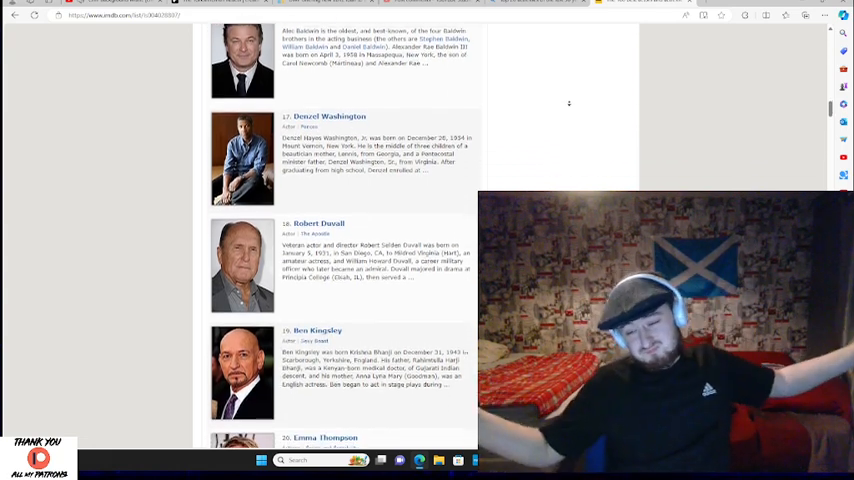
pyautogui.scroll(-3)
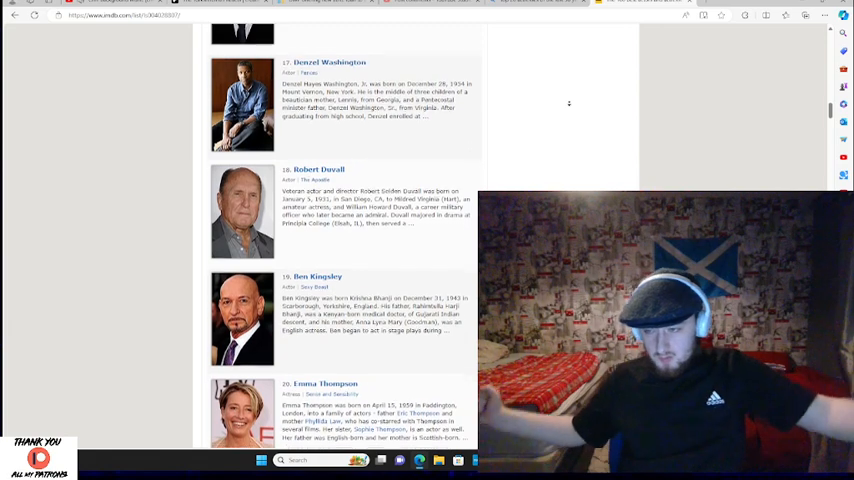
pyautogui.scroll(-3)
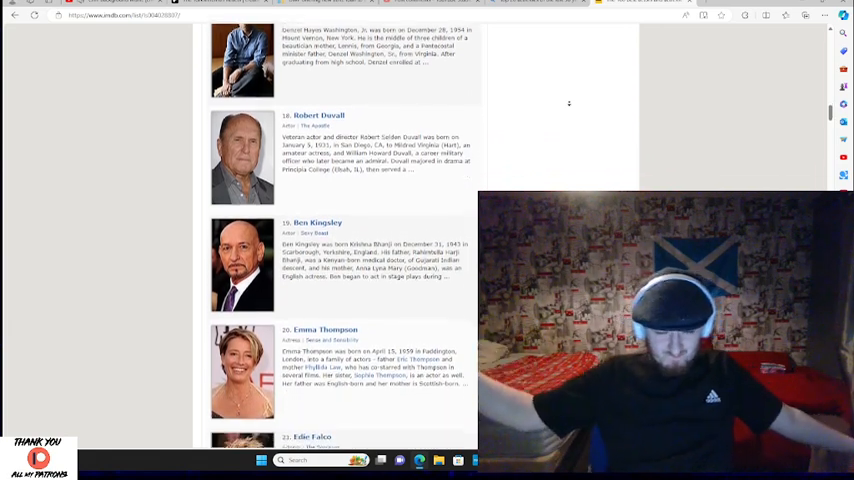
pyautogui.scroll(-3)
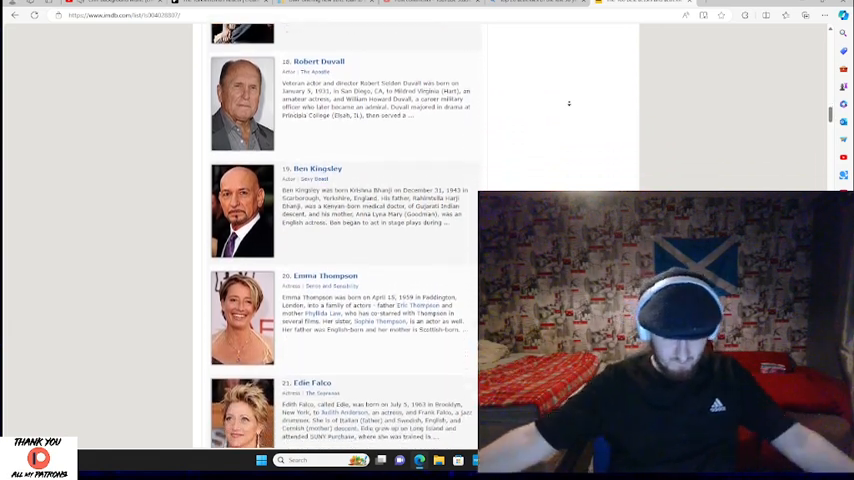
pyautogui.scroll(-3)
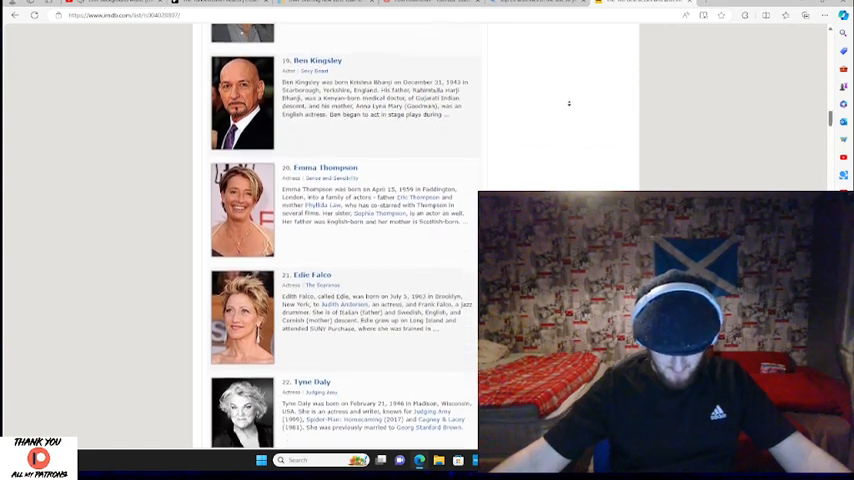
pyautogui.scroll(-3)
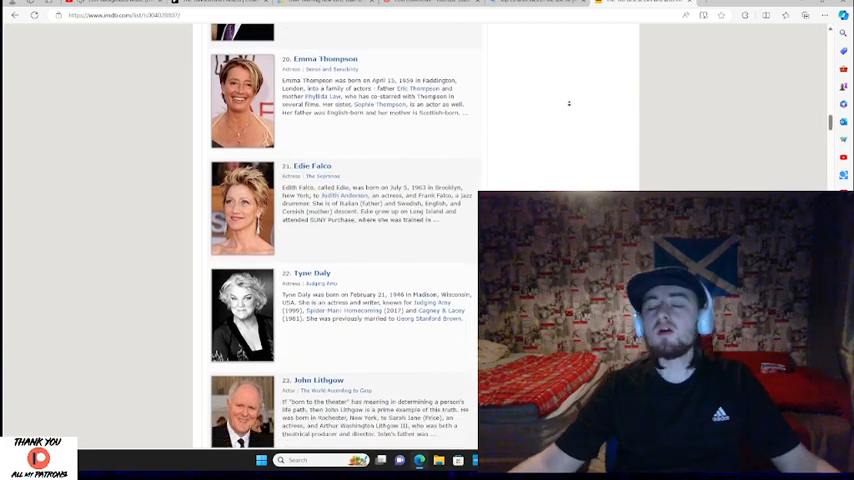
pyautogui.scroll(-3)
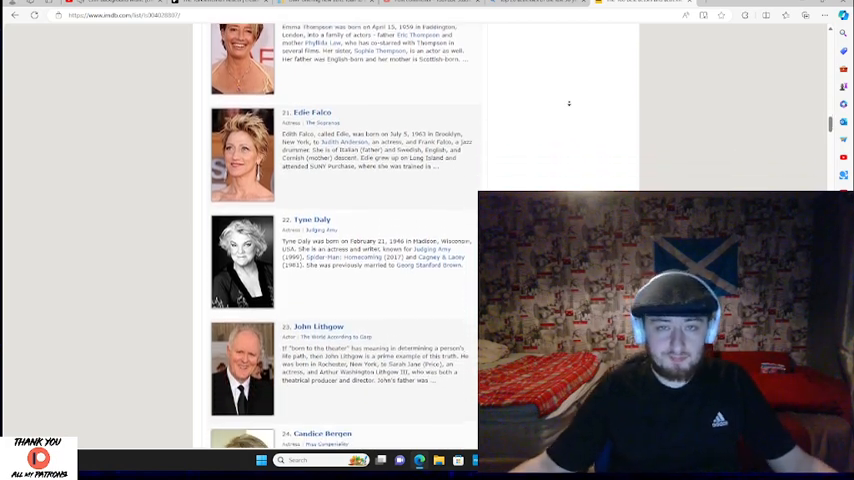
pyautogui.scroll(-3)
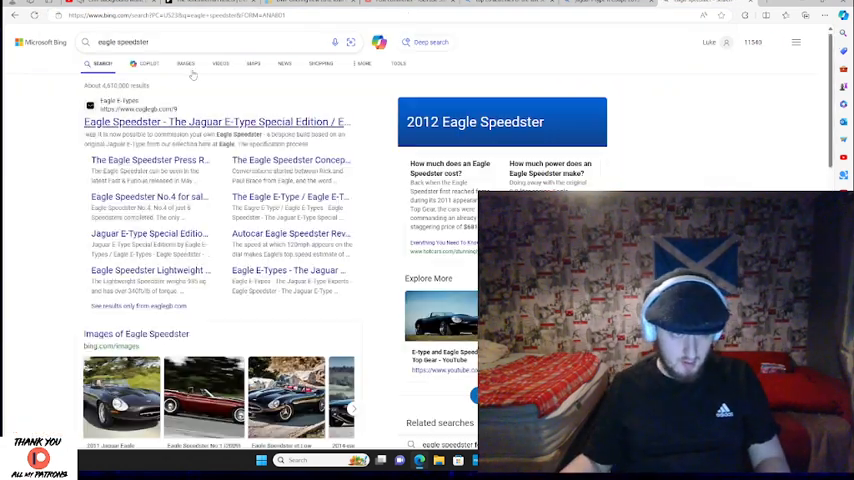
# Step: Enlarge a black Jaguar E-Type Eagle Speedster photo in Bing's image viewer
pyautogui.click(186, 64)
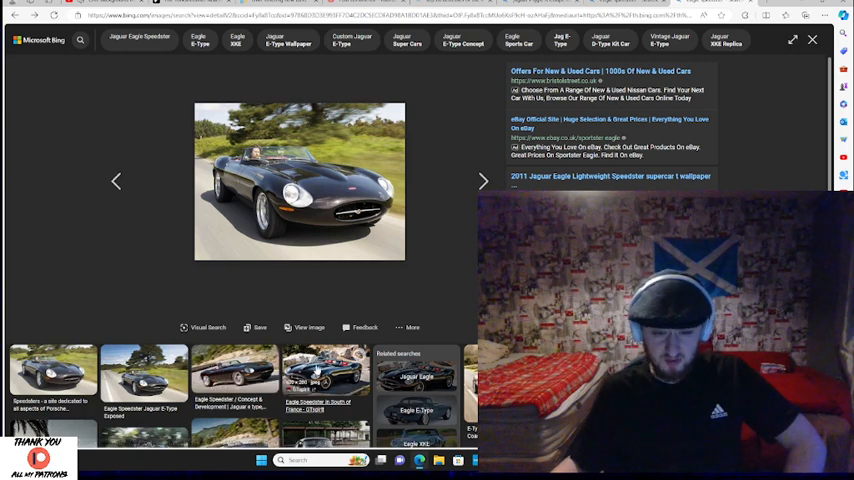
# Step: View another Speedster photo, then leave the viewer for the engine sound Top Gear image results
pyautogui.click(482, 180)
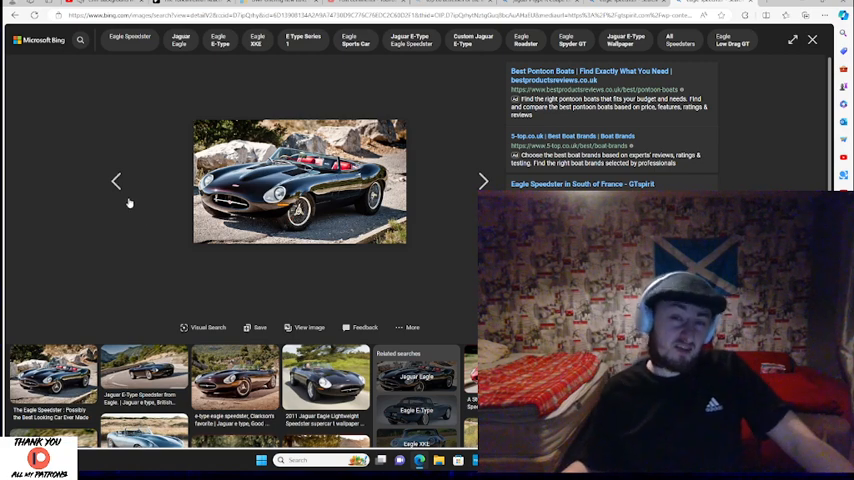
pyautogui.moveTo(420, 160)
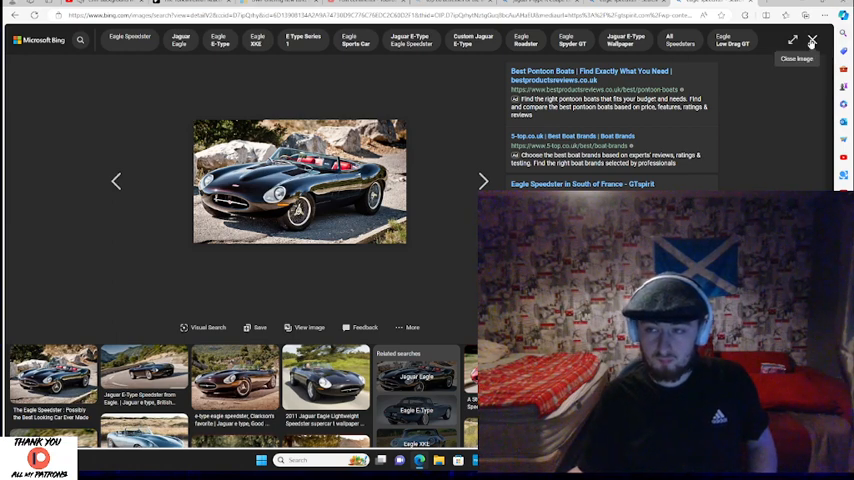
pyautogui.click(812, 40)
pyautogui.write('eagle speedster engine sound top gear')
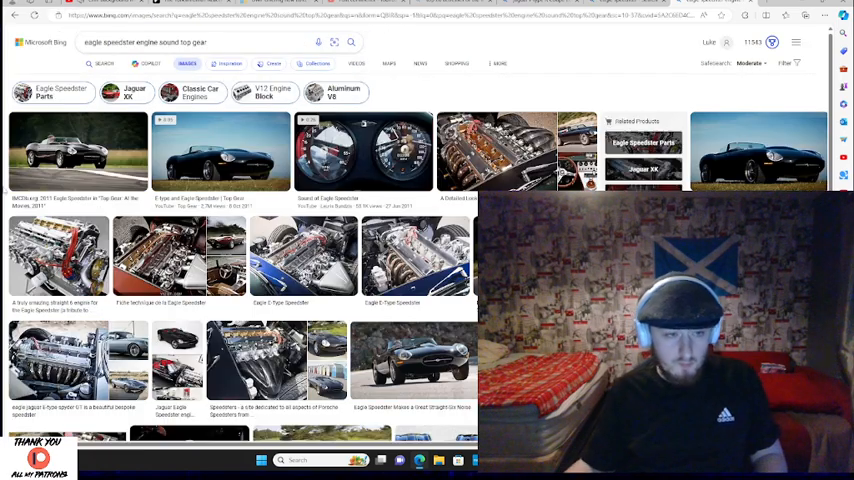
# Step: Play the Top Gear 'E-type and Eagle Speedster' video from the Bing results
pyautogui.click(104, 64)
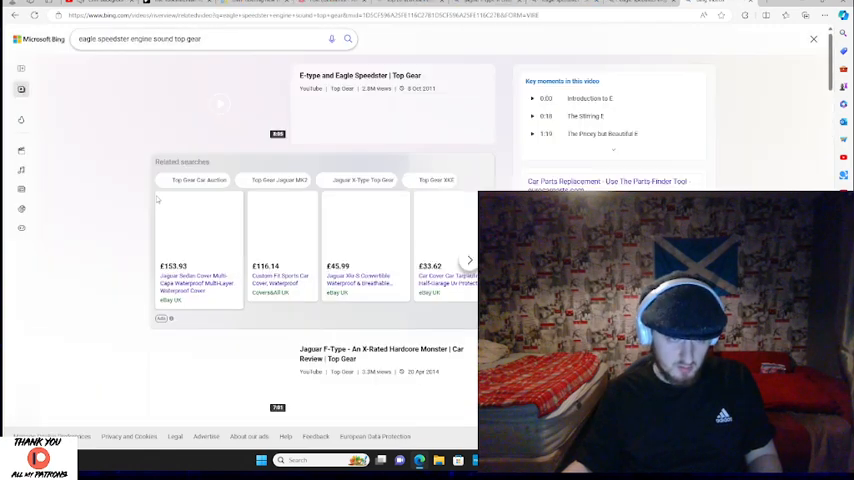
pyautogui.click(220, 104)
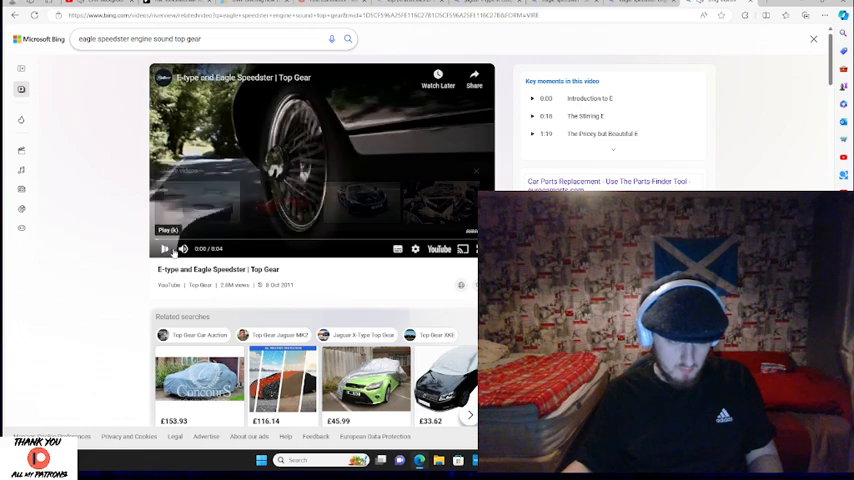